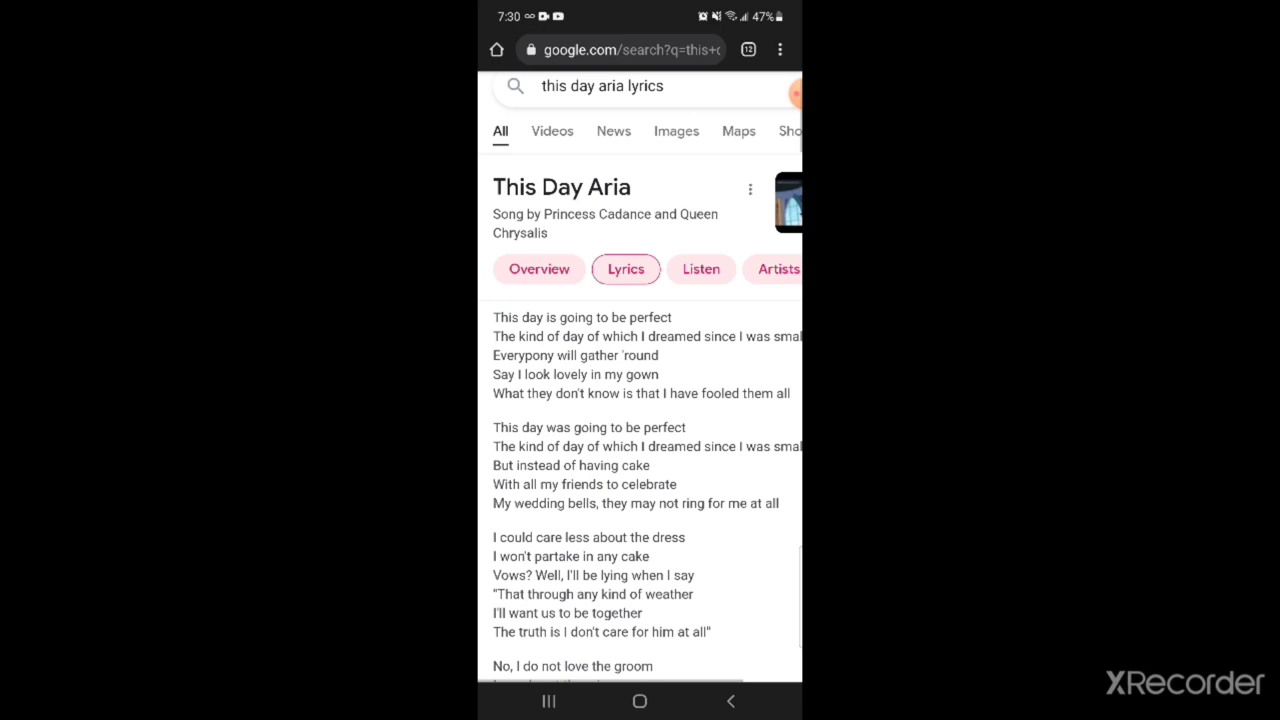
scroll(up, 3)
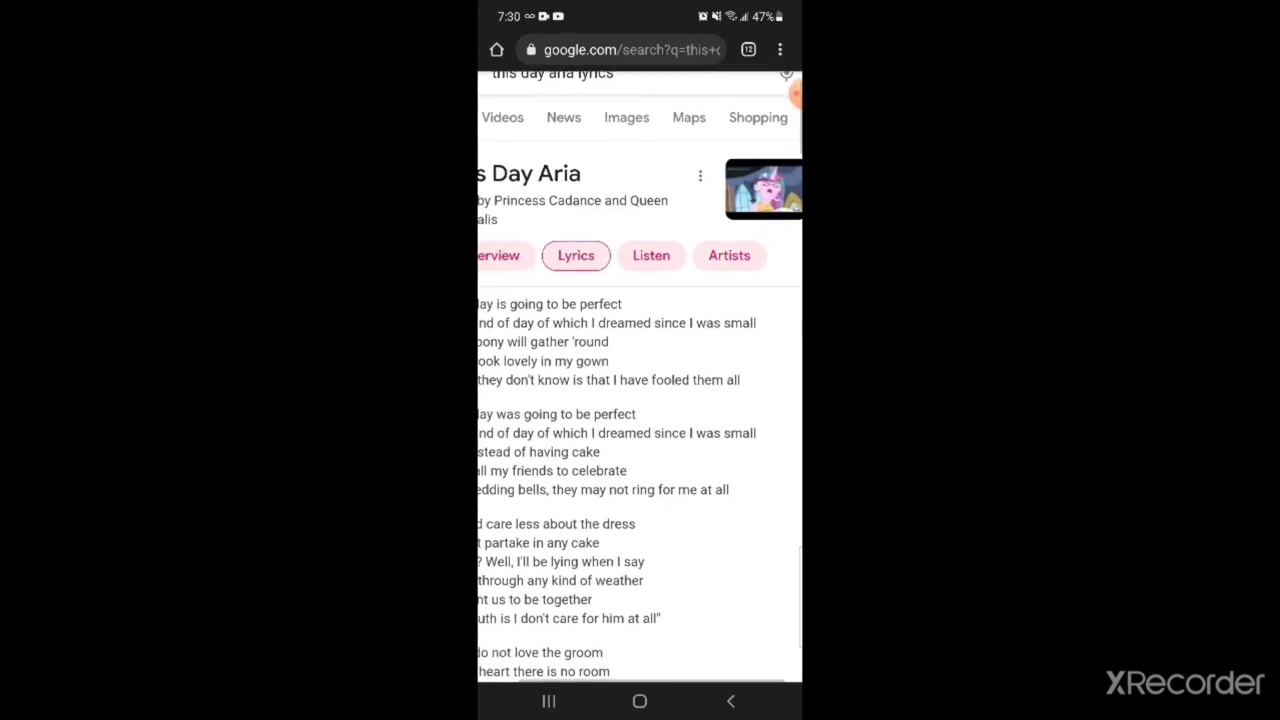
scroll(right, 3)
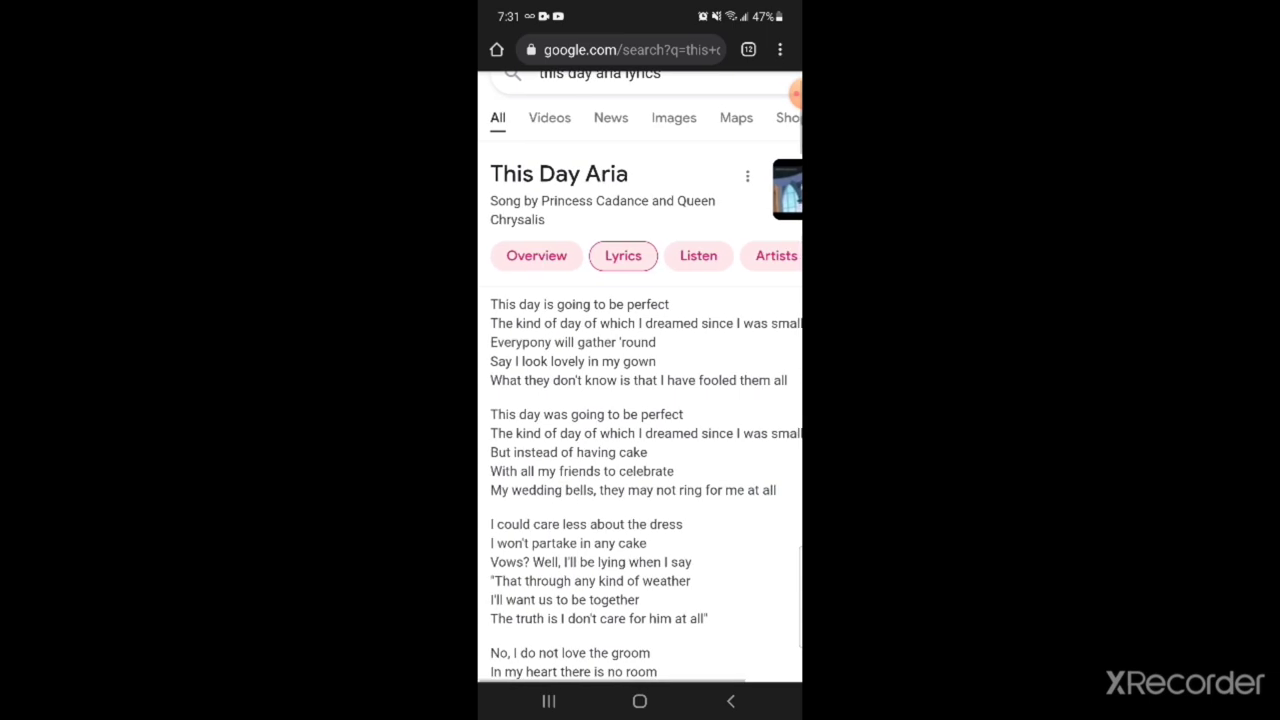
scroll(up, 3)
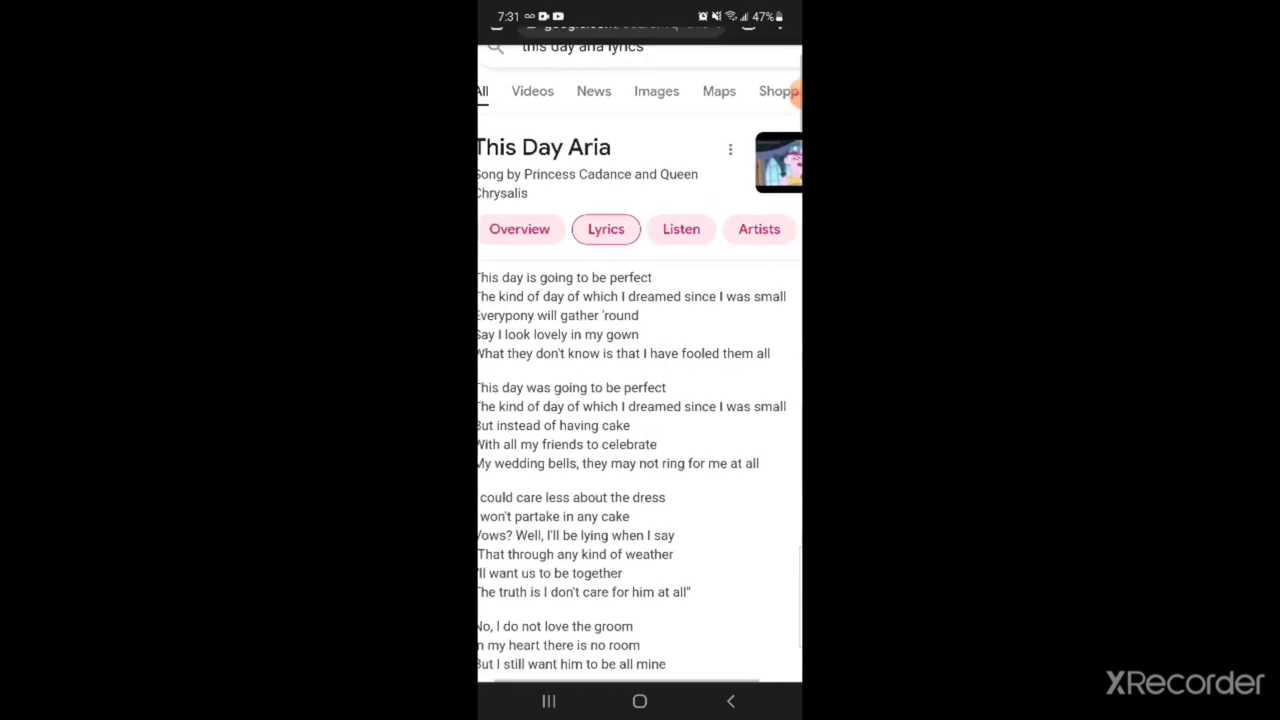
scroll(down, 3)
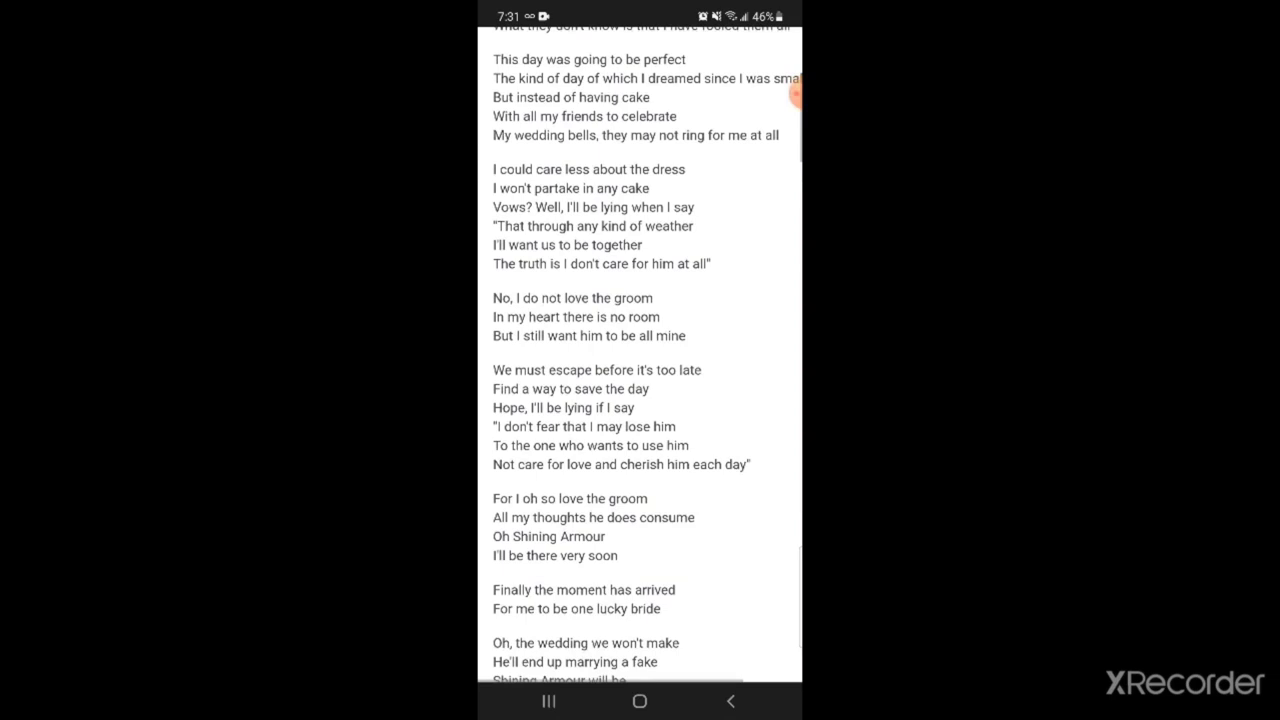
scroll(up, 3)
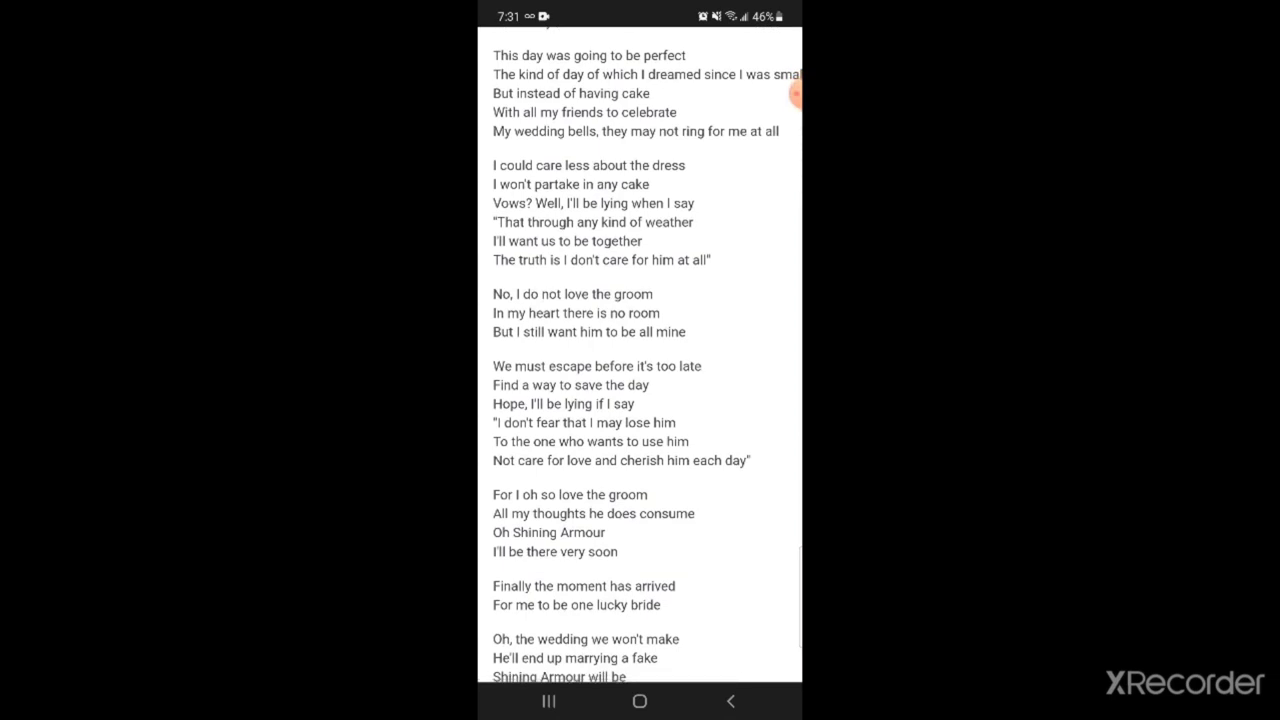
scroll(down, 3)
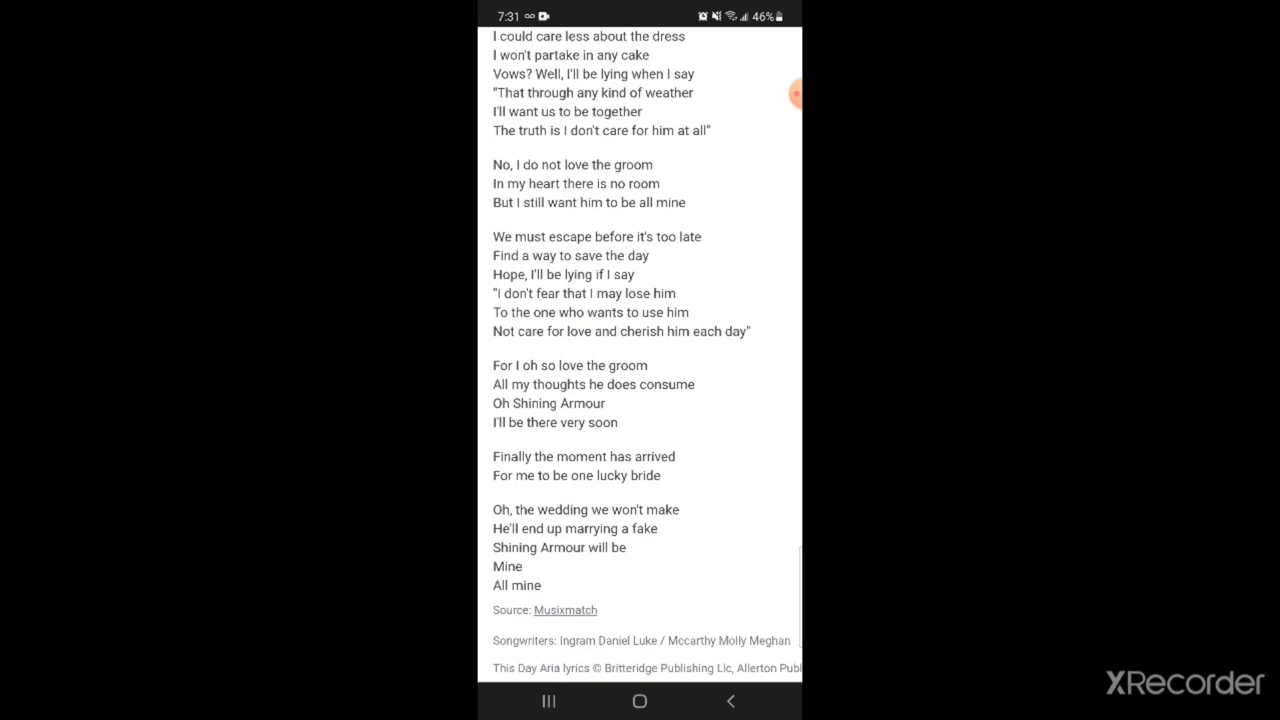
scroll(down, 3)
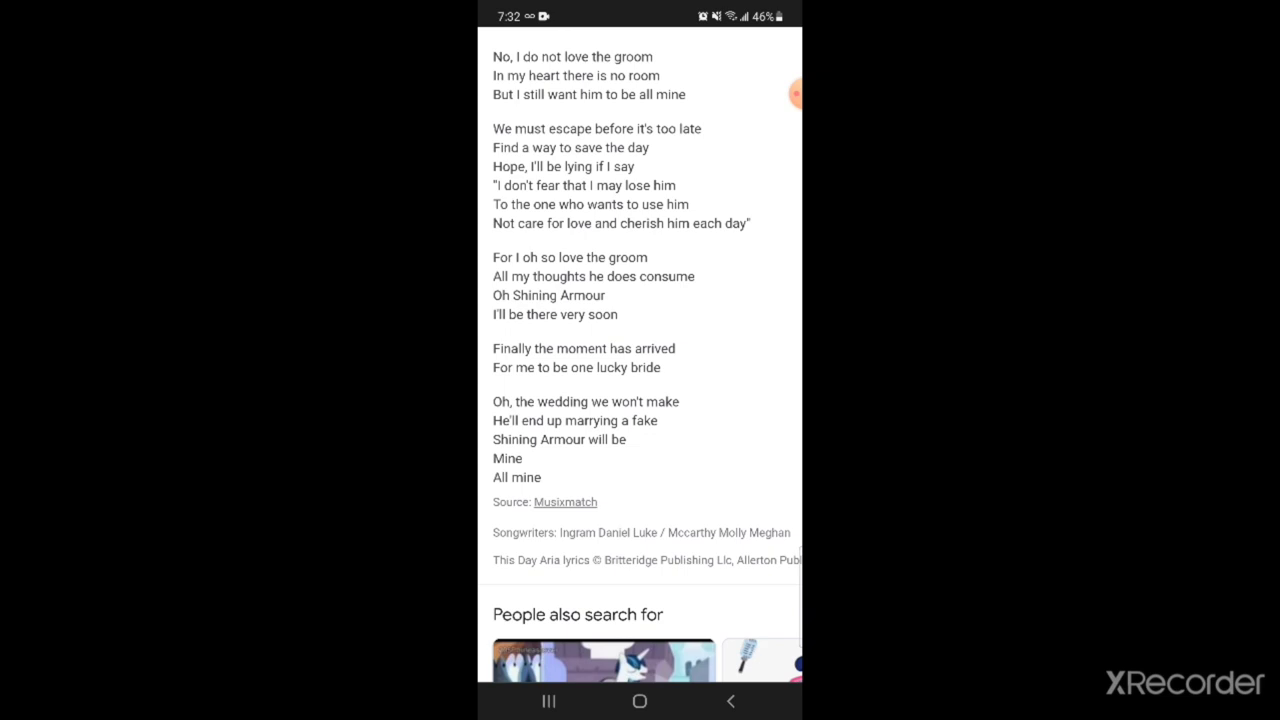
scroll(down, 3)
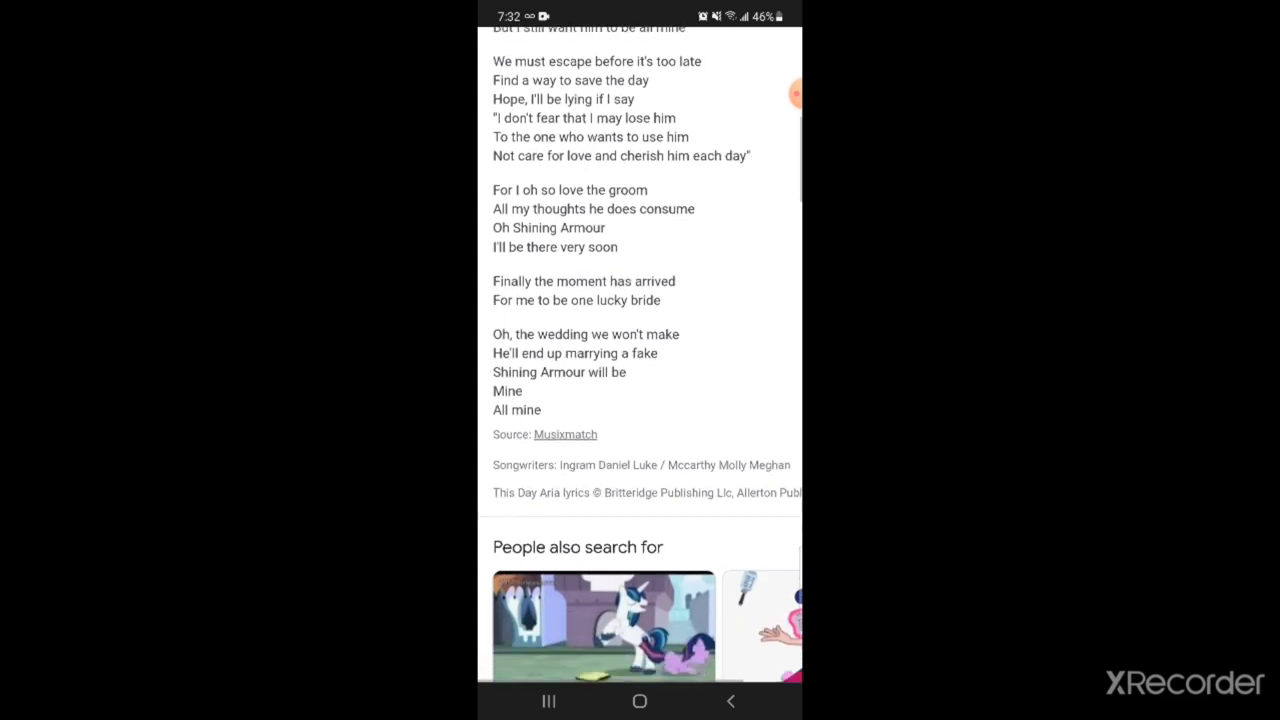
scroll(down, 3)
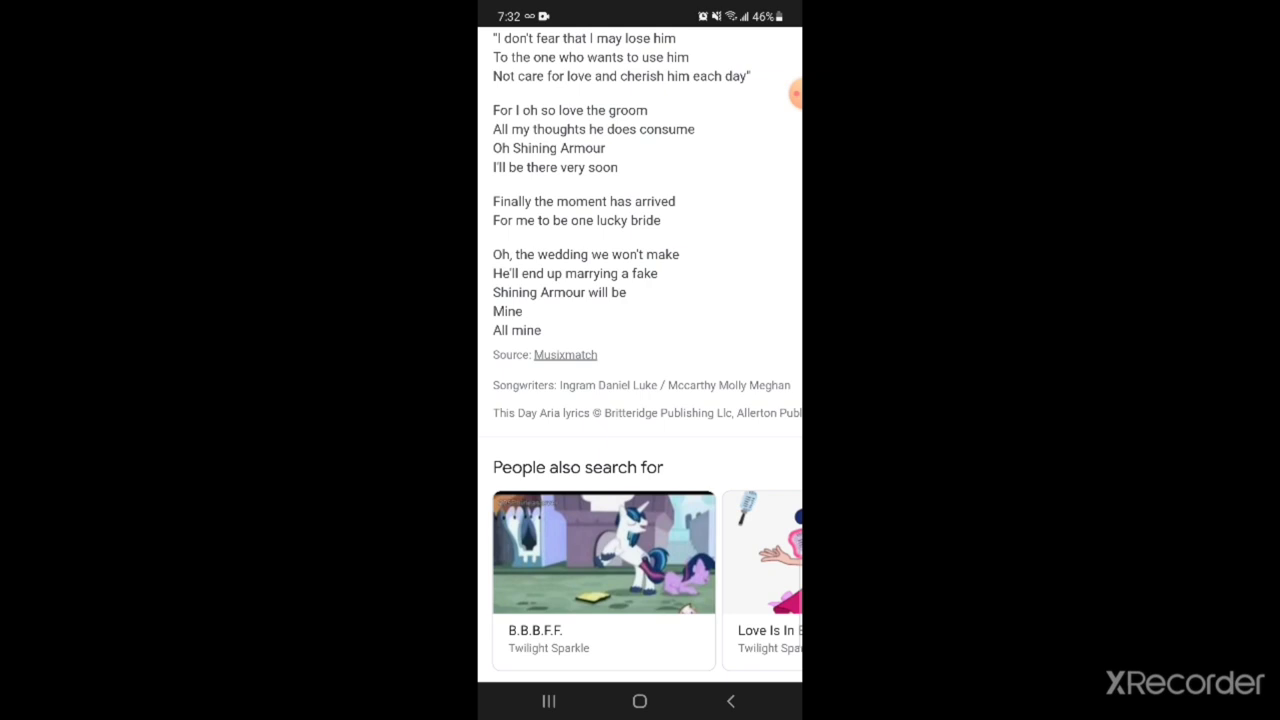
scroll(down, 3)
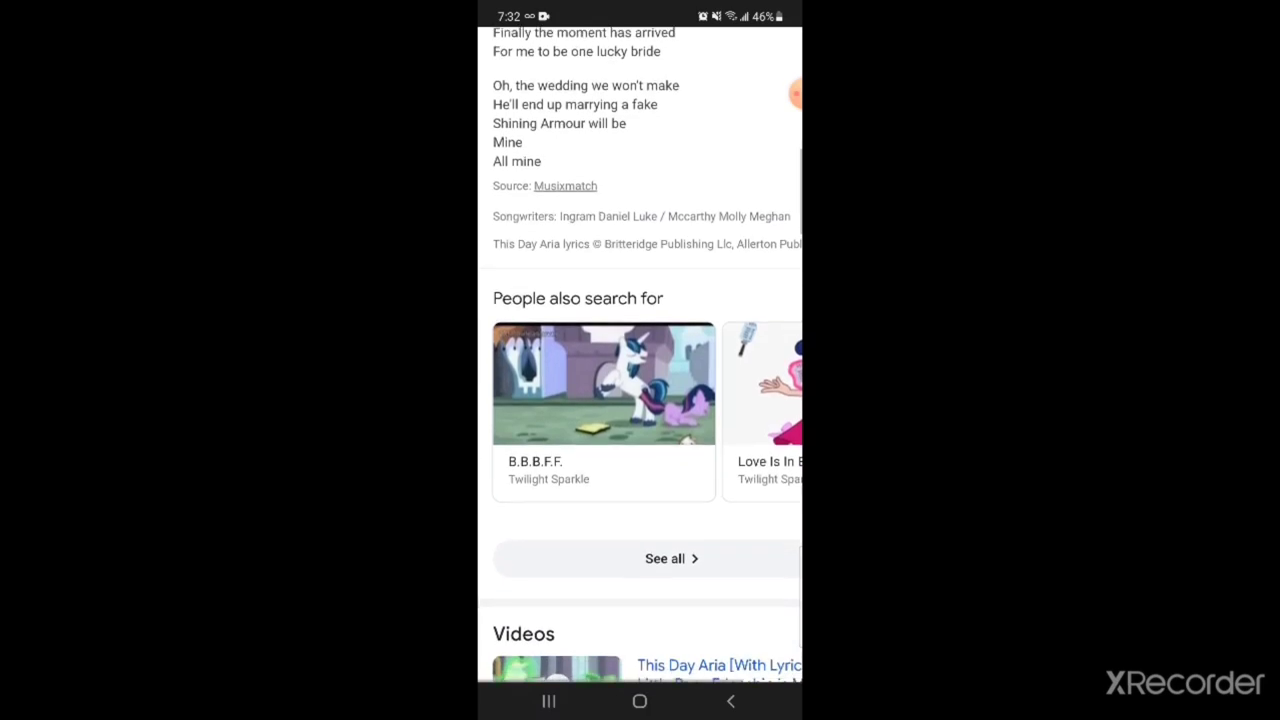
scroll(down, 3)
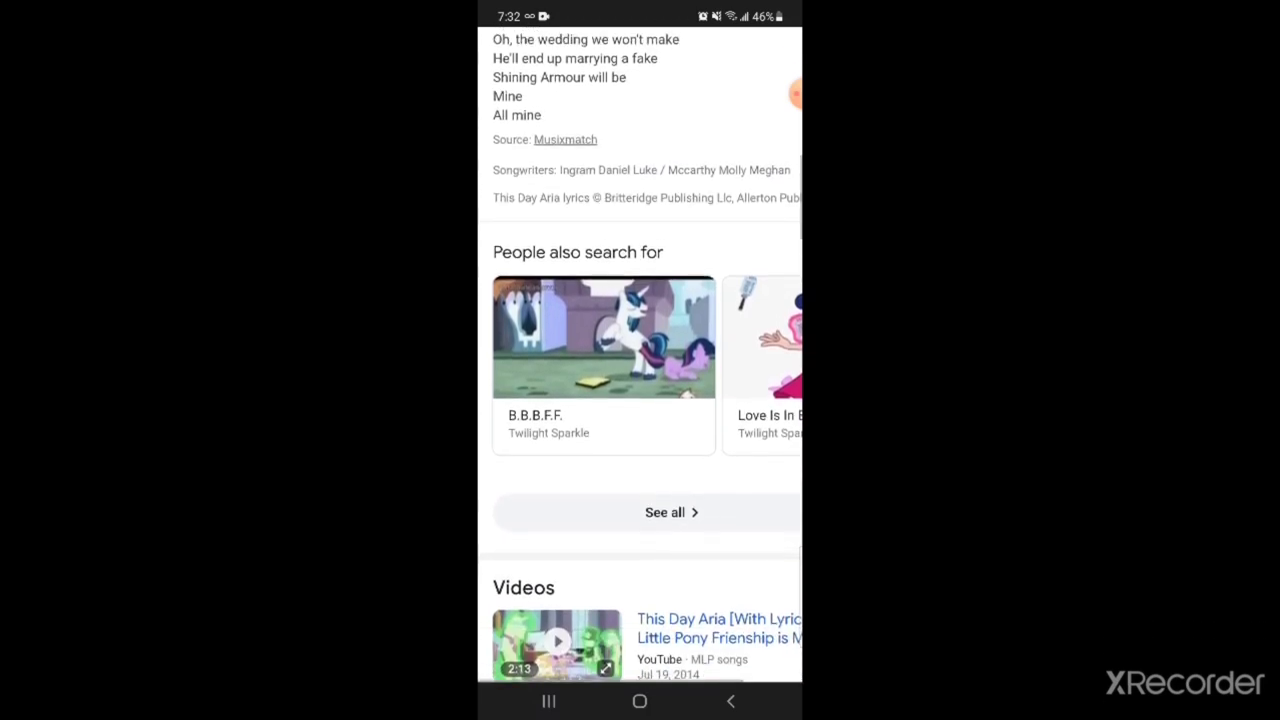
scroll(up, 3)
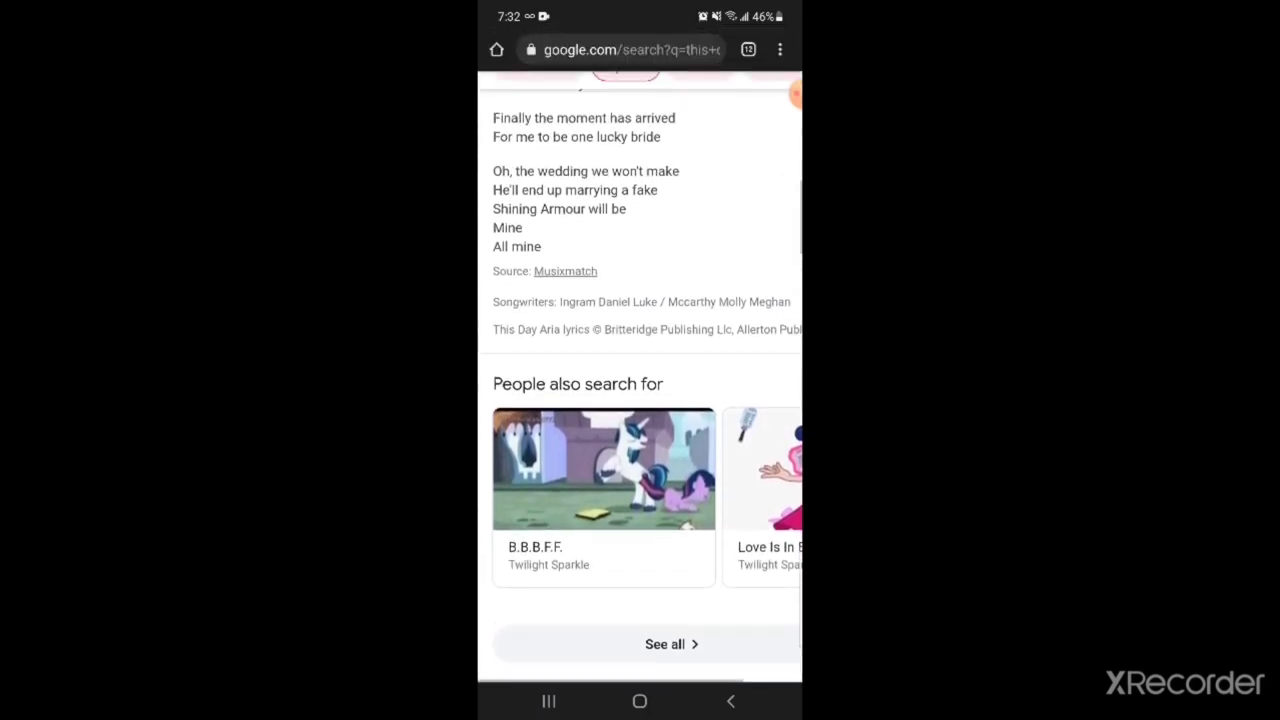
scroll(down, 3)
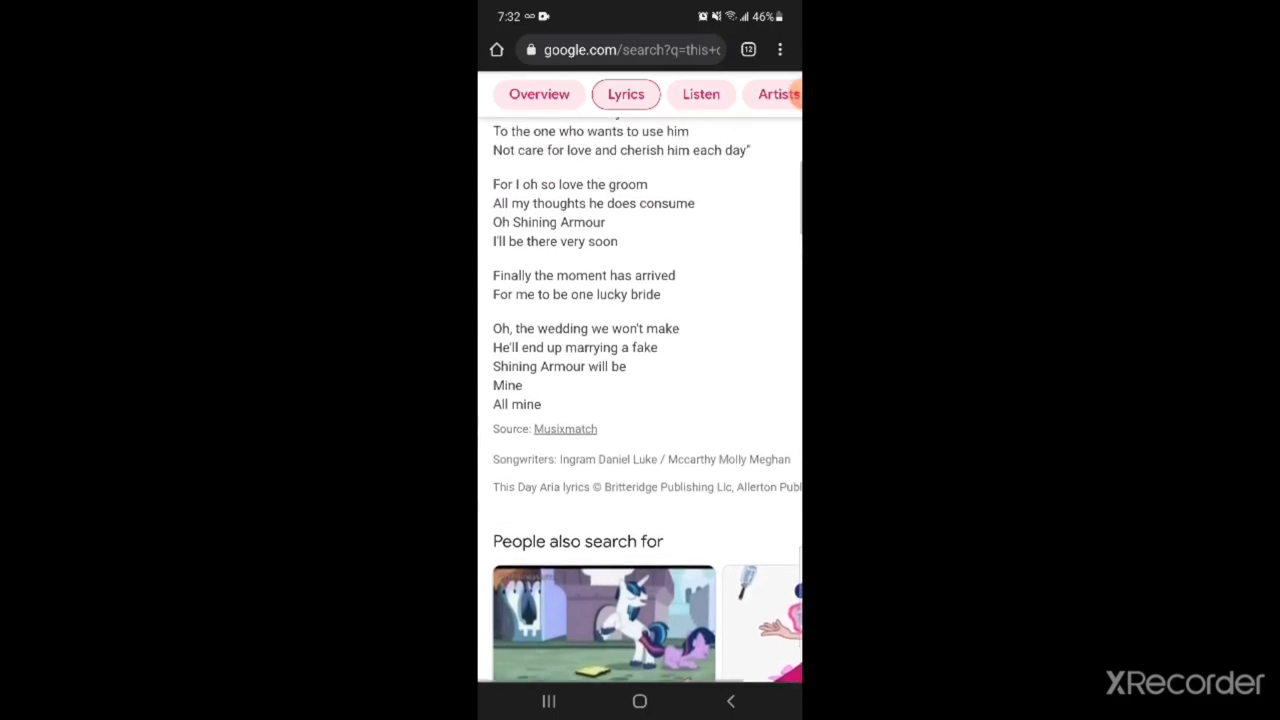